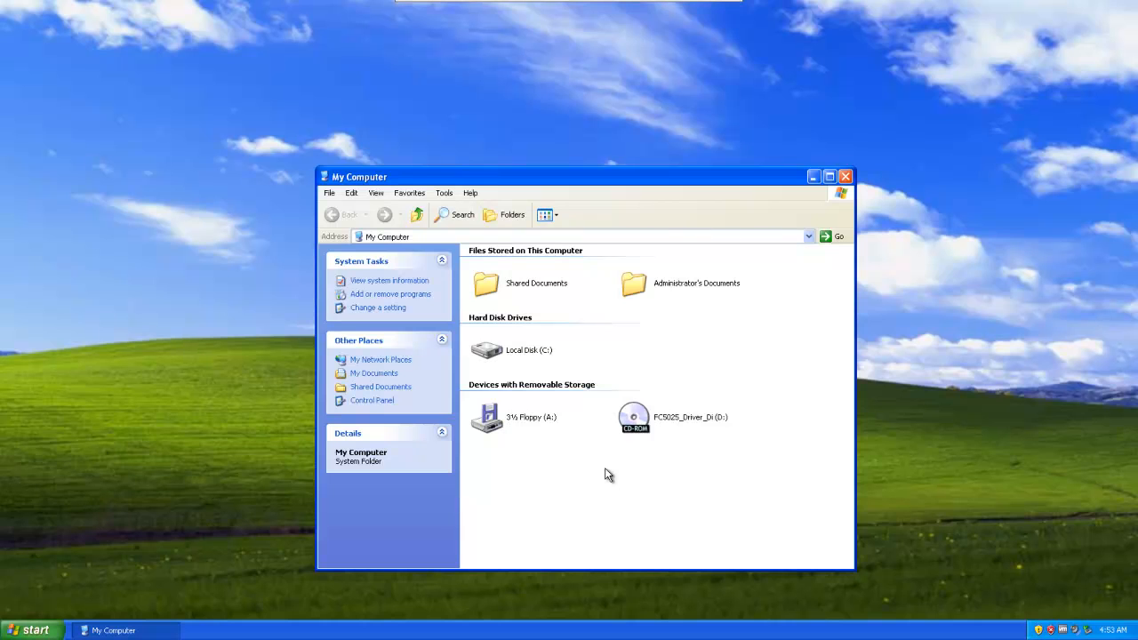
mouse_move(633, 423)
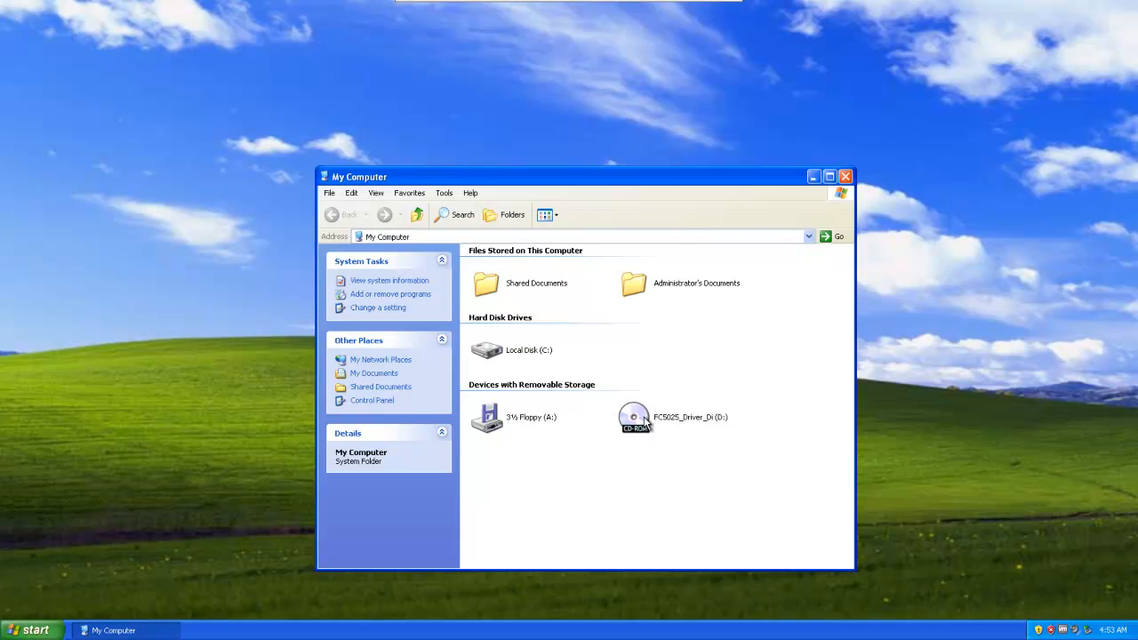
- From the FC5025 CD's Drivers folder, start the driver setup accepting the default install folder
double_click(633, 416)
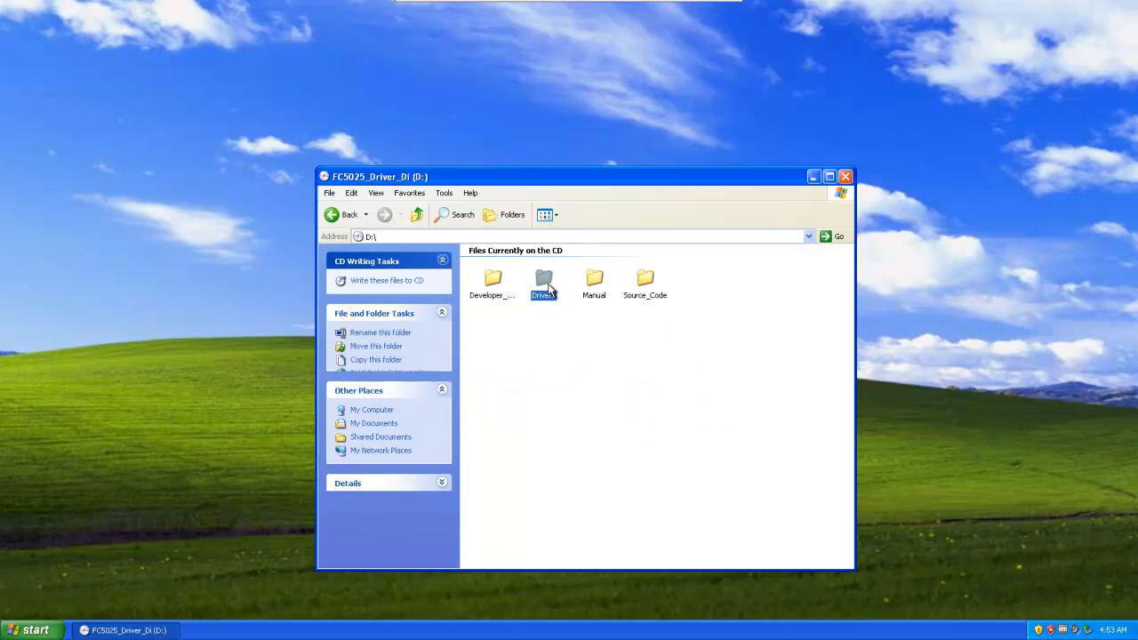
double_click(542, 277)
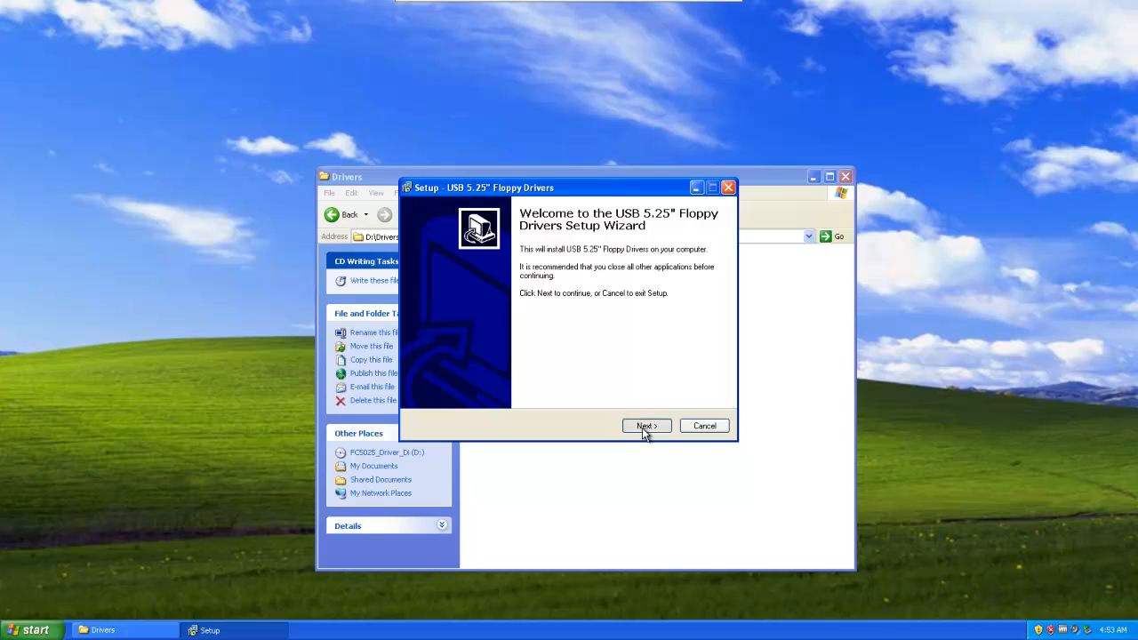
left_click(645, 427)
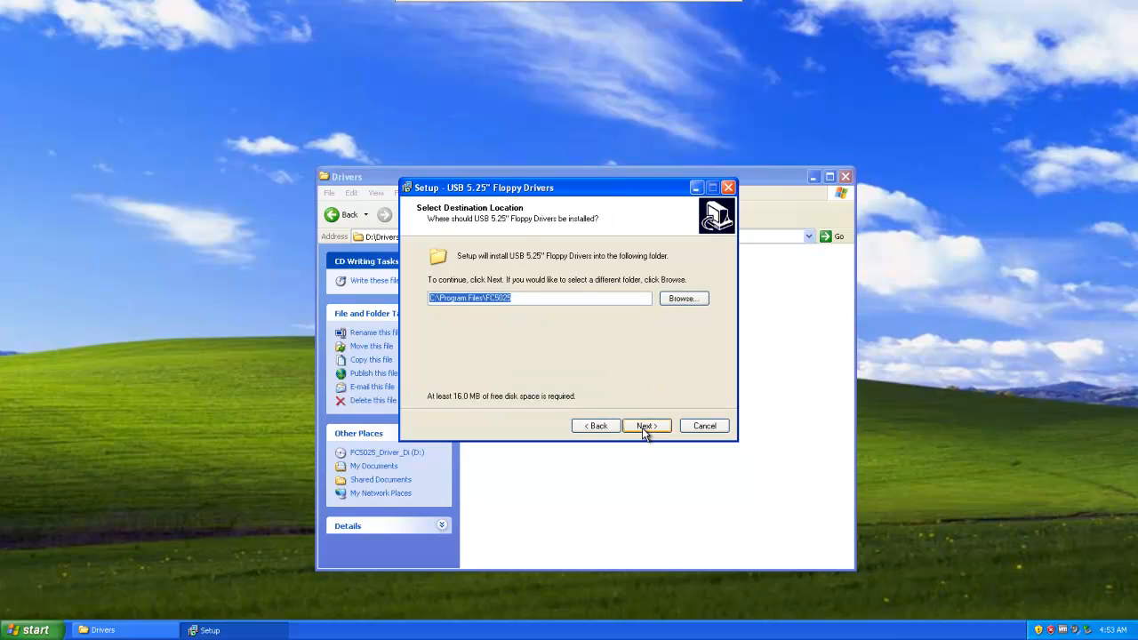
left_click(645, 427)
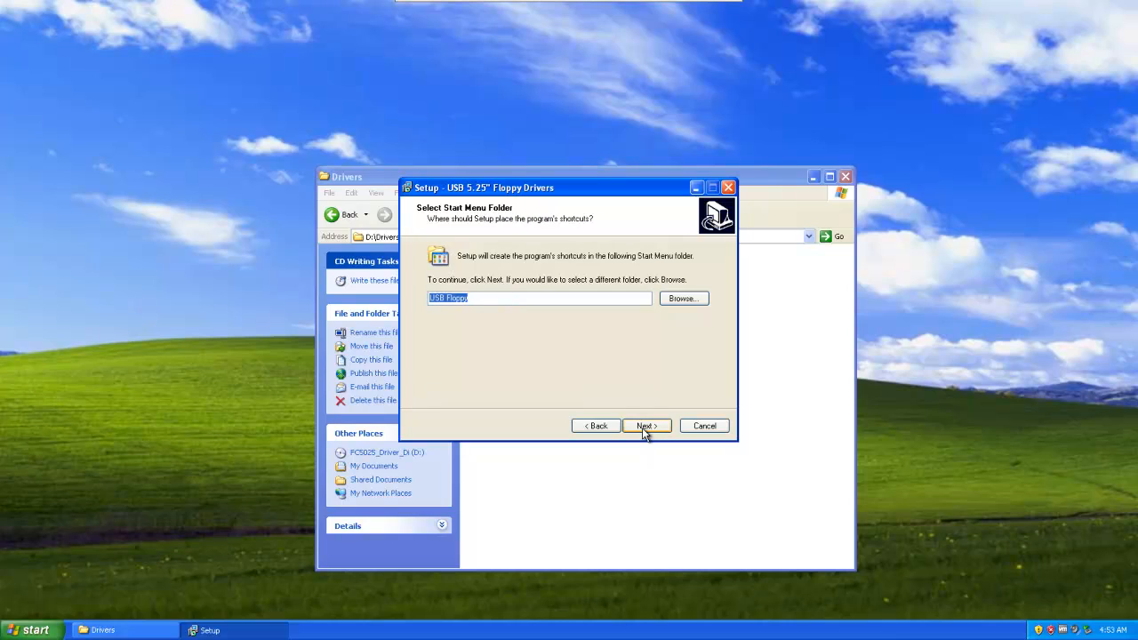
- Install the USB 5.25" floppy drivers with the default Start Menu folder, finish, and close the Drivers window
left_click(646, 425)
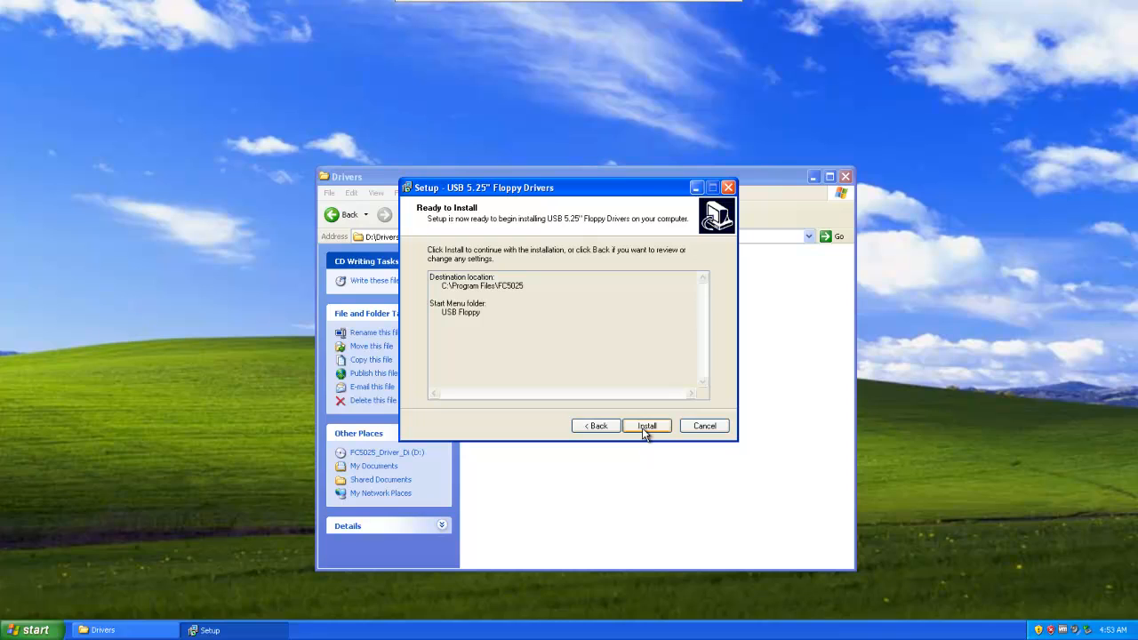
left_click(647, 424)
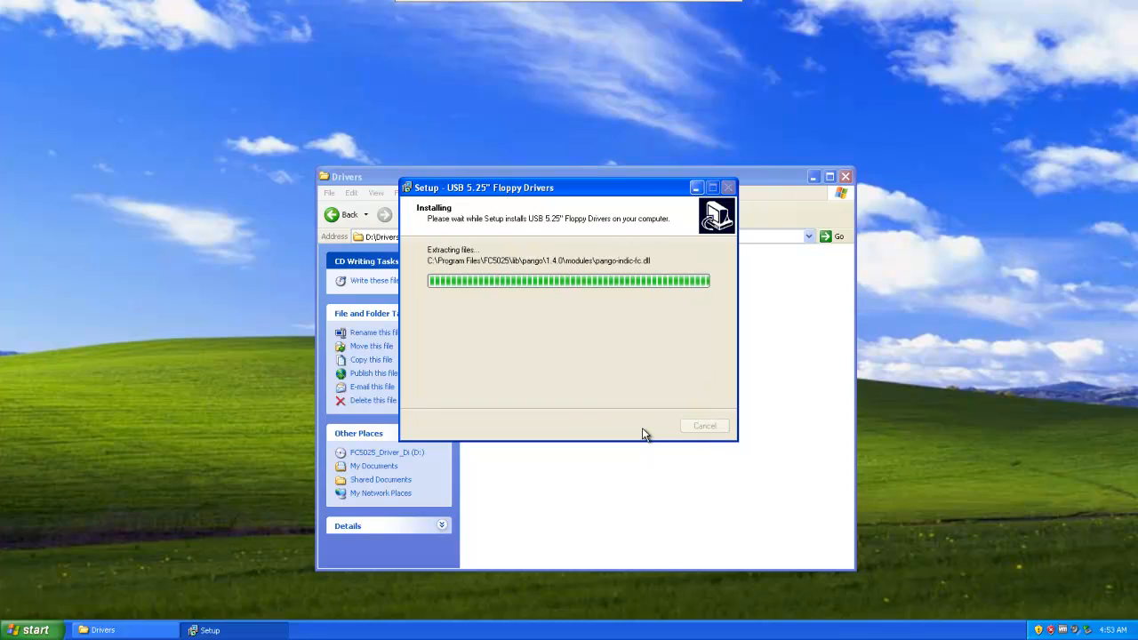
mouse_move(654, 384)
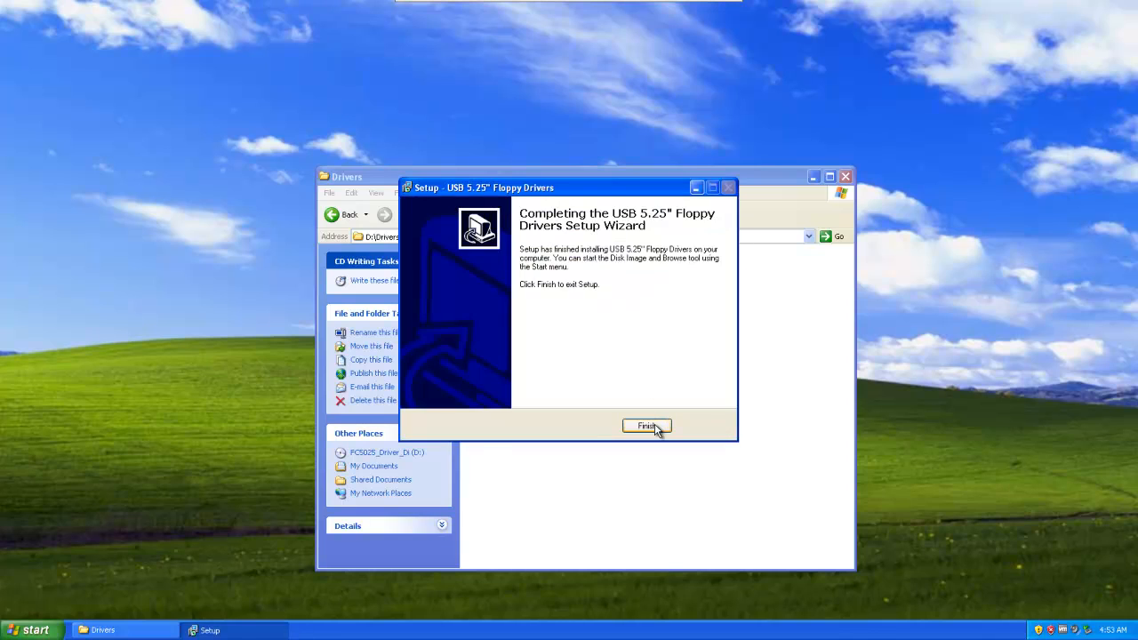
left_click(647, 427)
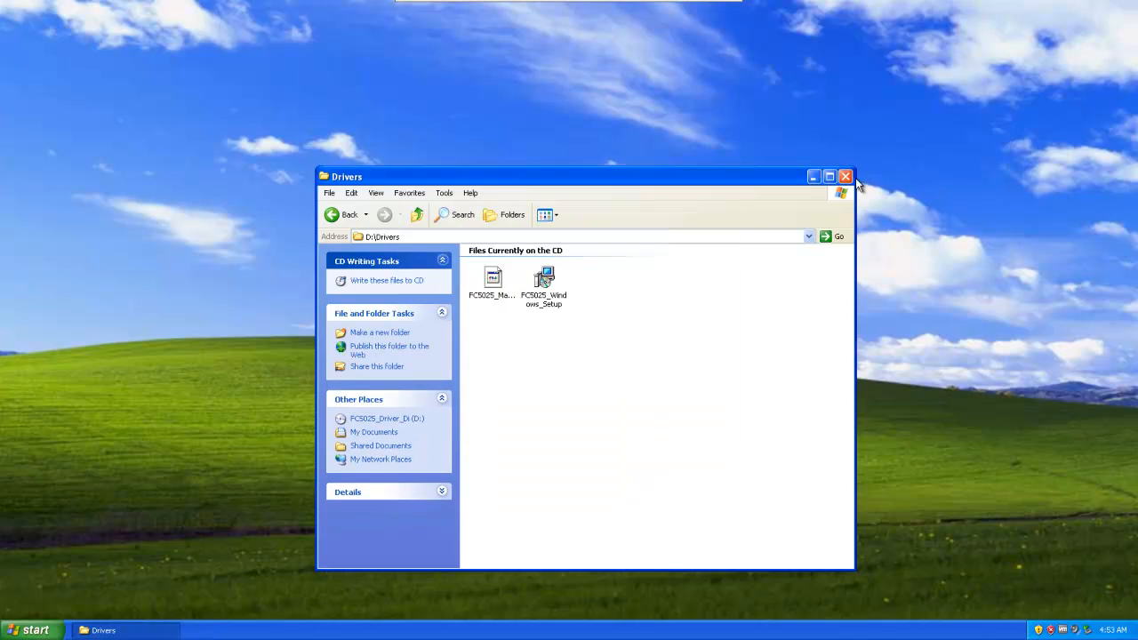
left_click(844, 176)
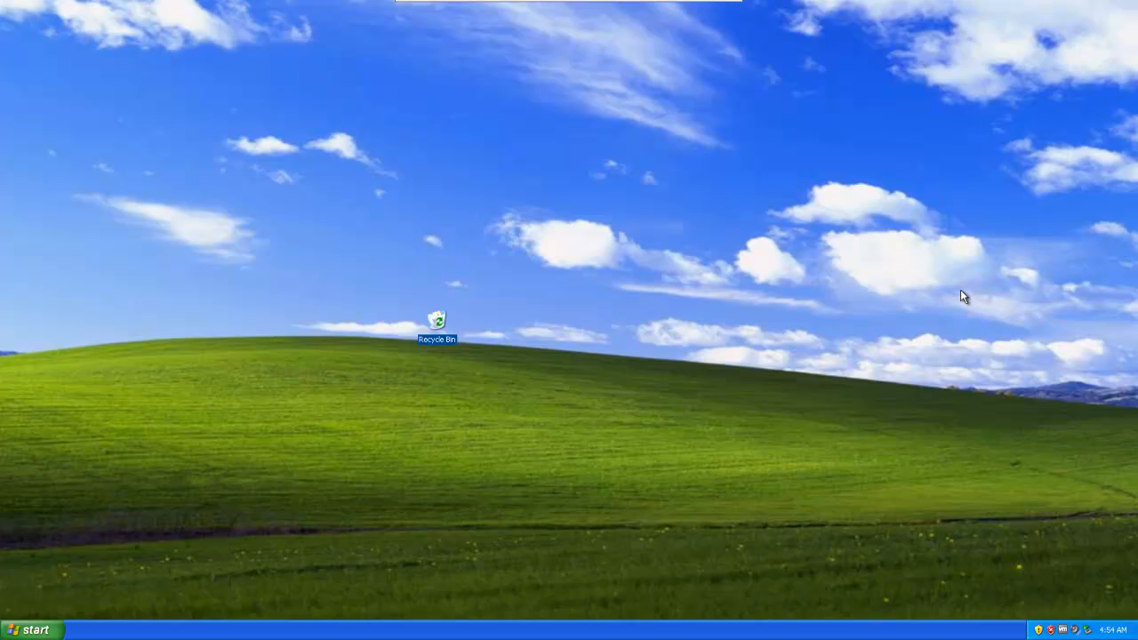
mouse_move(437, 505)
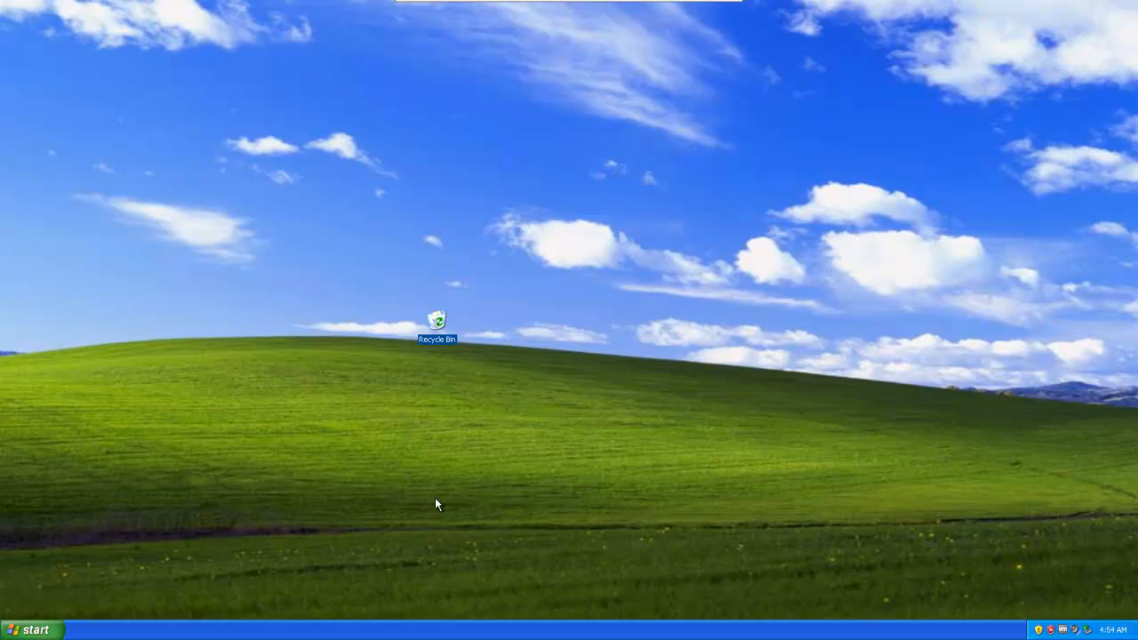
mouse_move(1039, 569)
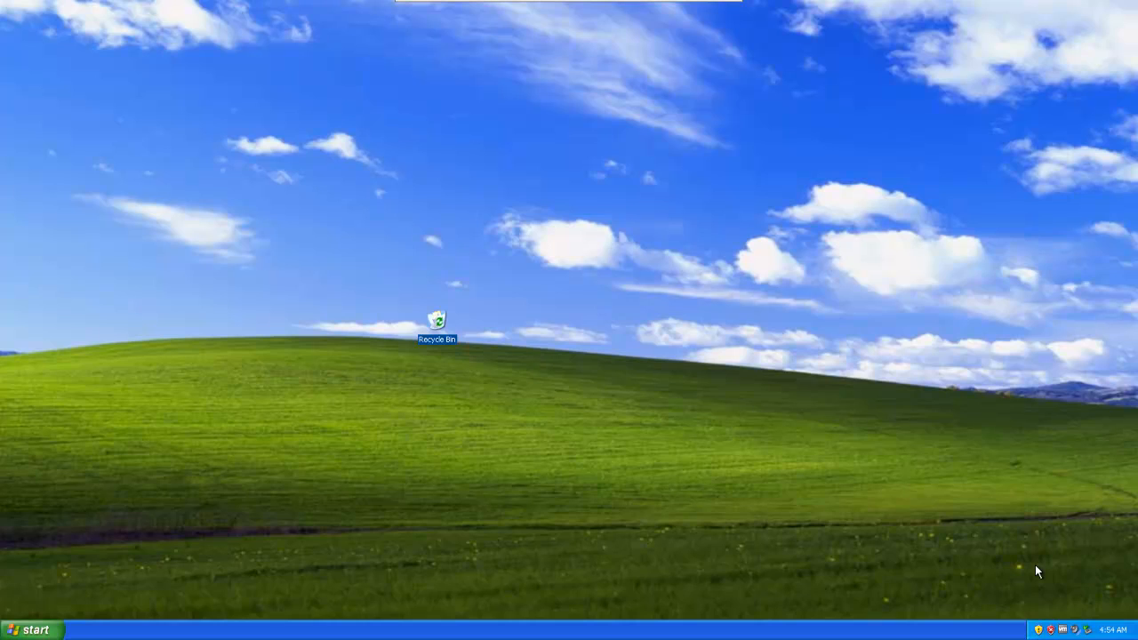
mouse_move(541, 478)
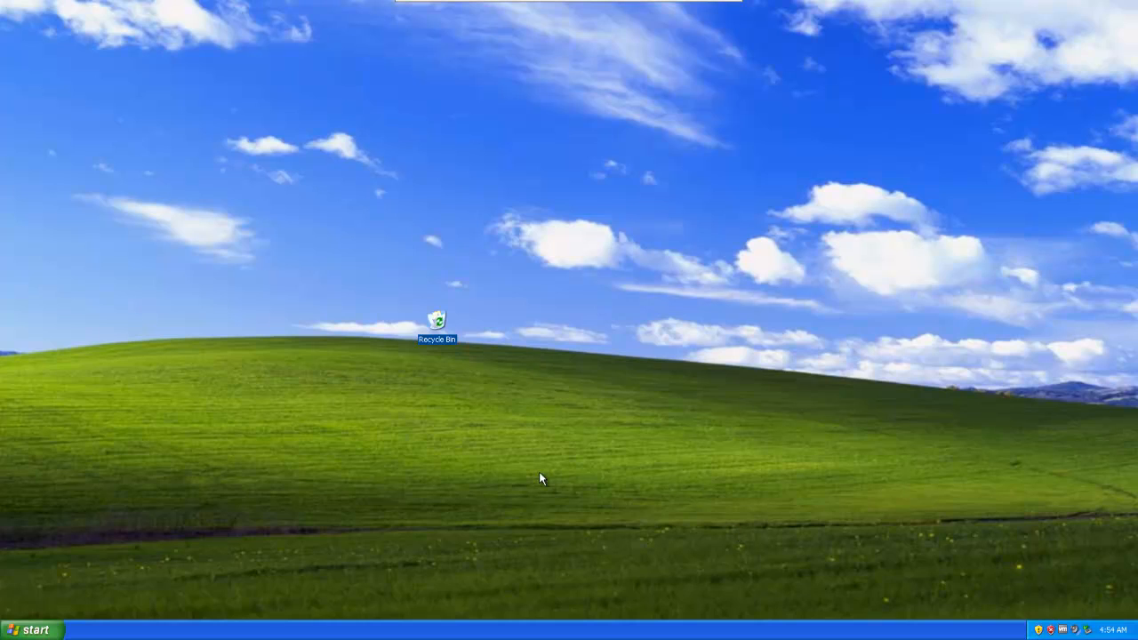
mouse_move(777, 507)
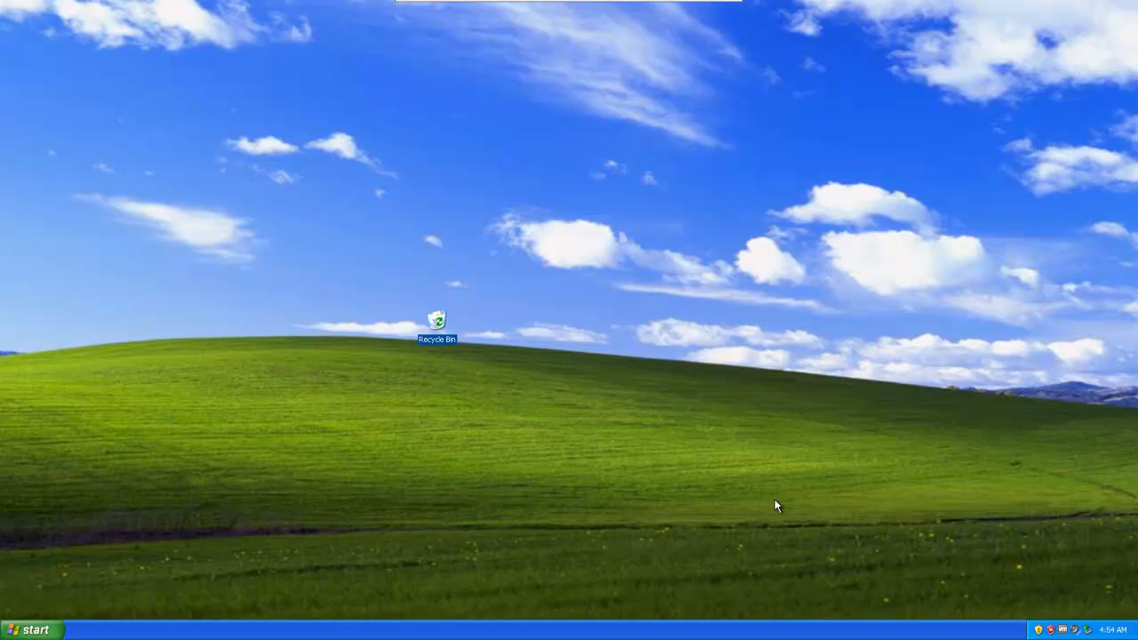
mouse_move(414, 464)
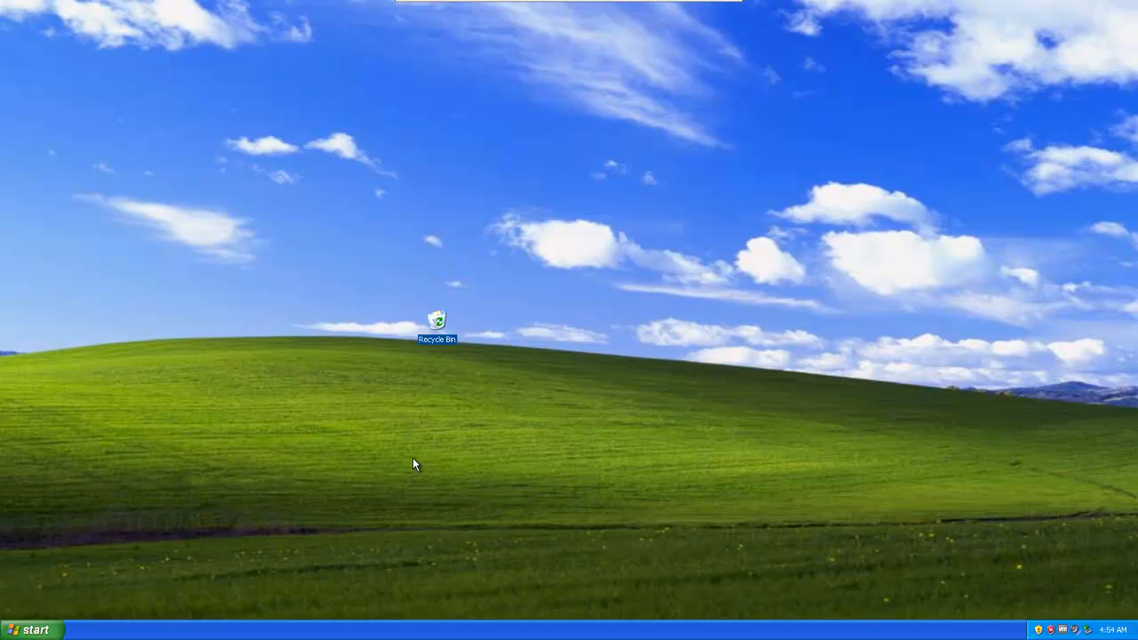
- Bring up the Windows XP Start menu from the taskbar
left_click(32, 626)
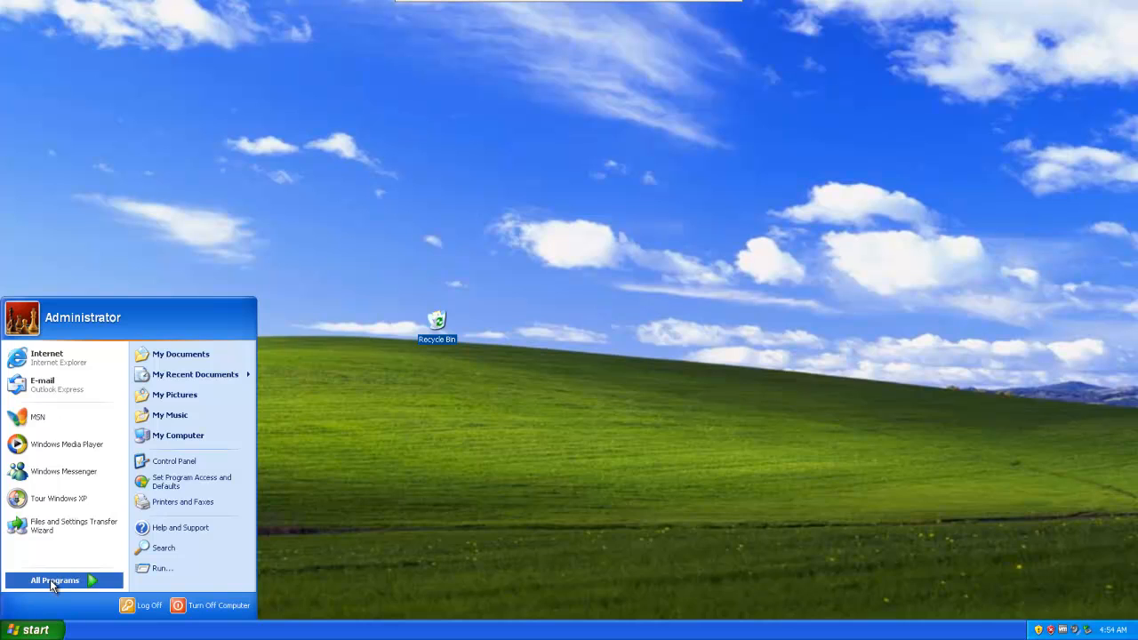
- Launch Disk Image and Browse from All Programs' USB Floppy group
left_click(57, 579)
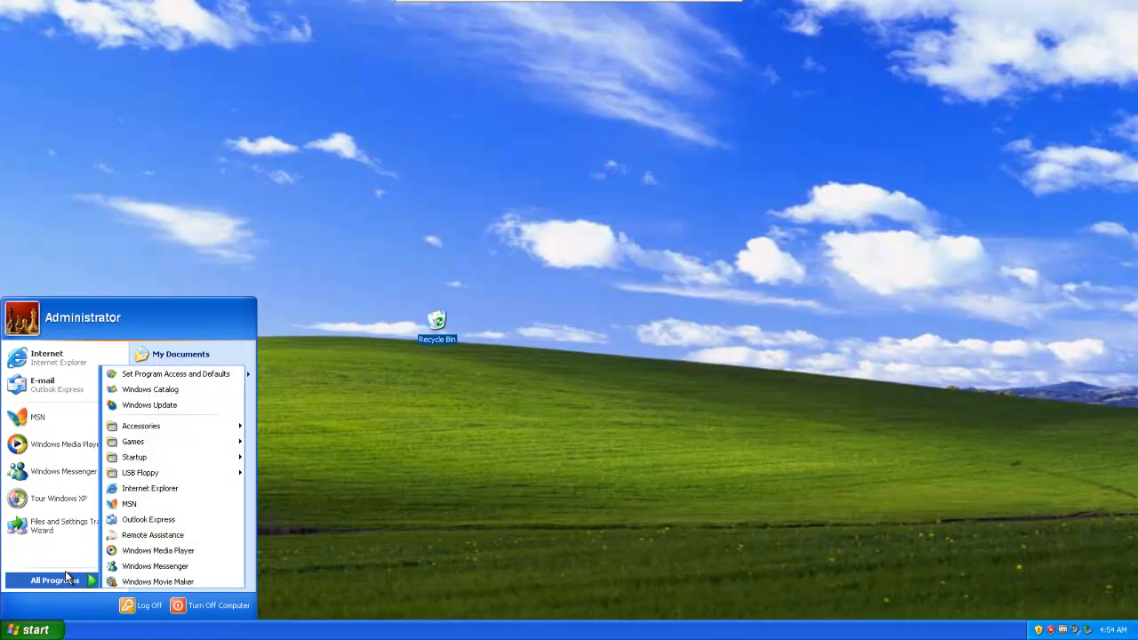
mouse_move(138, 473)
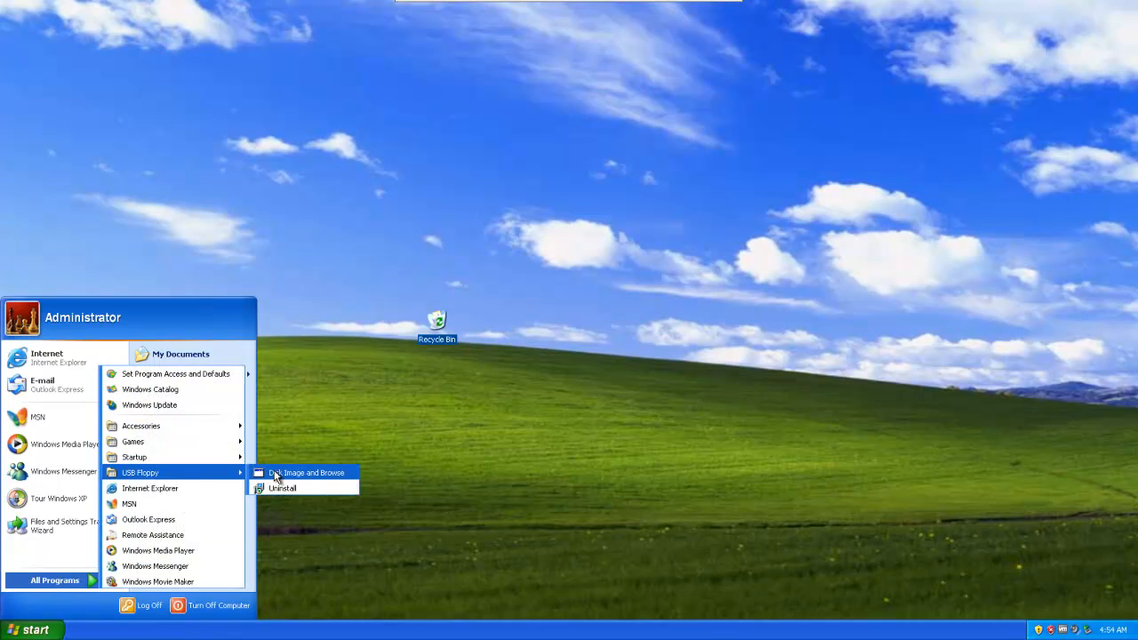
left_click(306, 473)
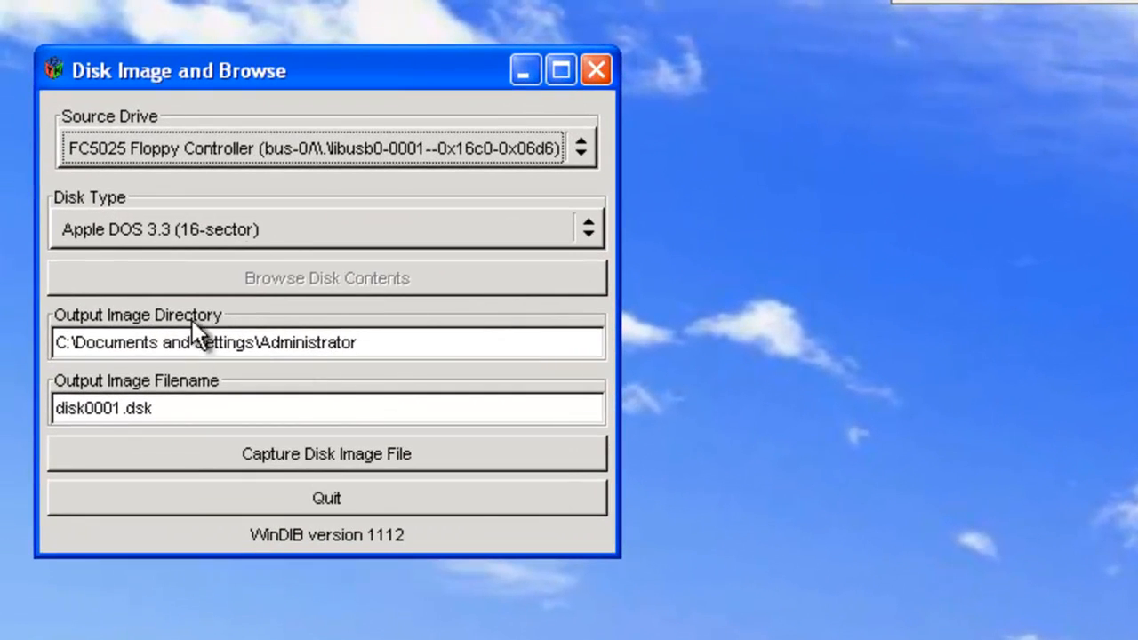
mouse_move(384, 174)
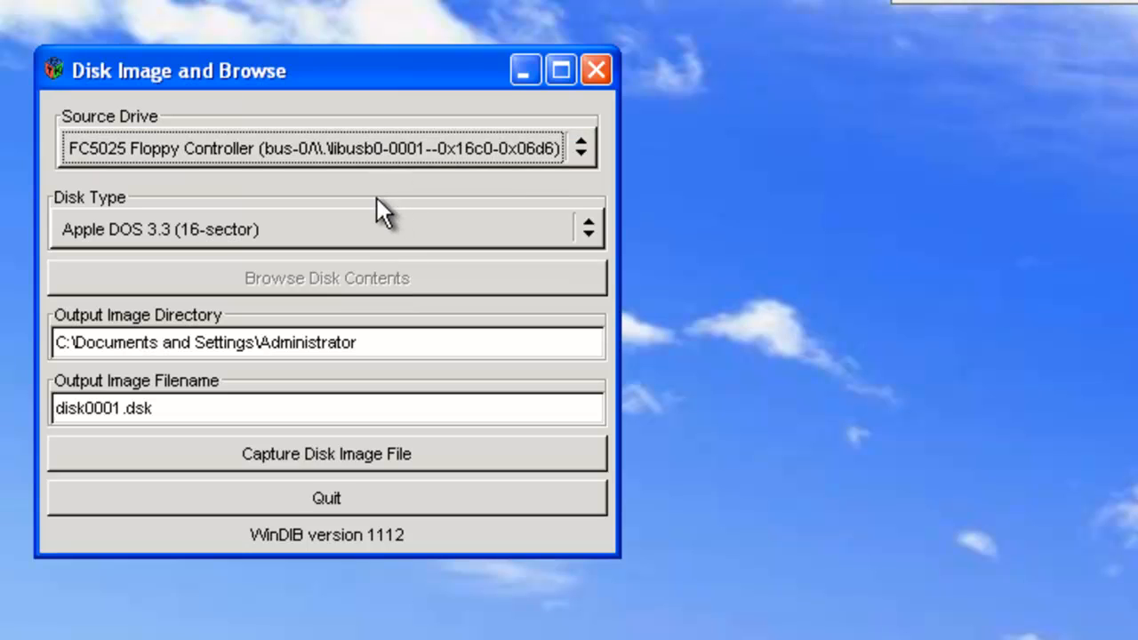
mouse_move(380, 239)
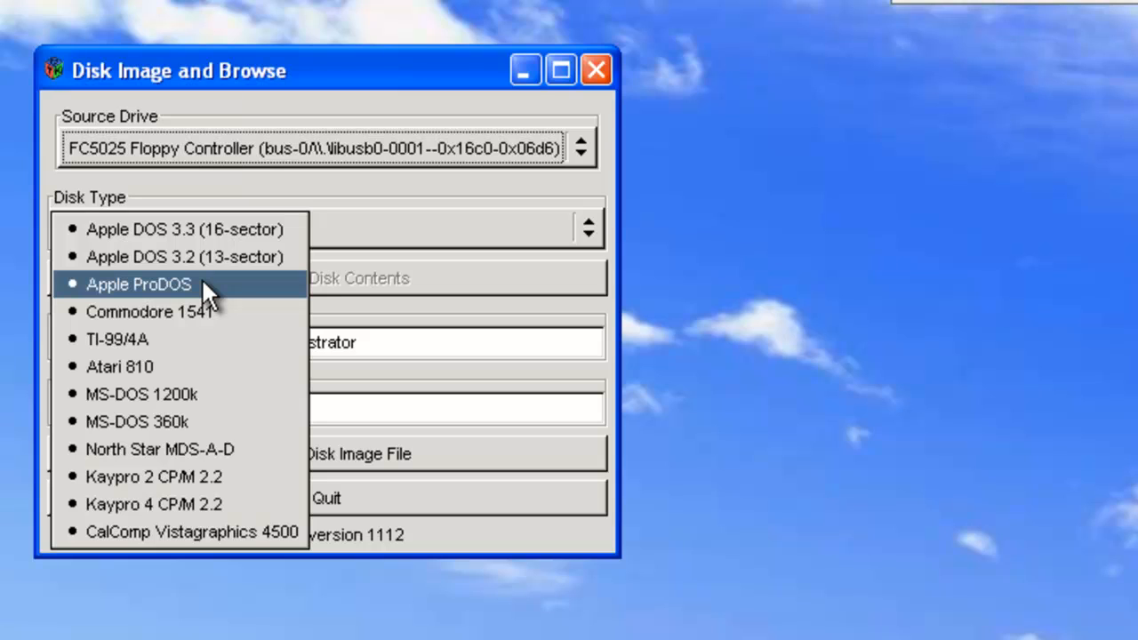
mouse_move(178, 421)
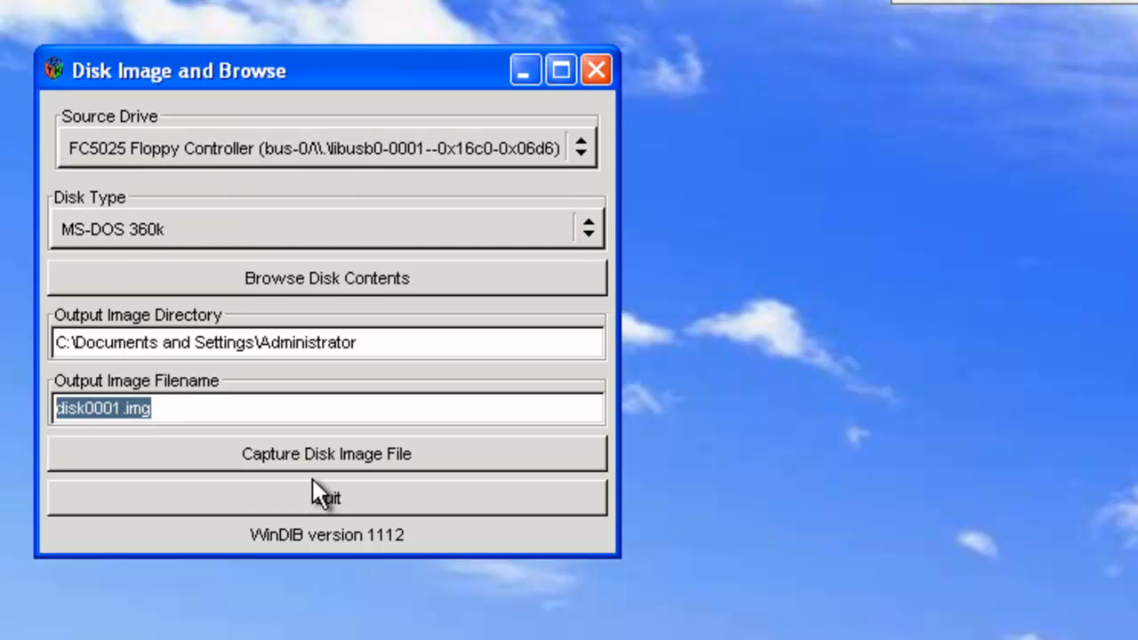
- Name the output image disk1 and move to the output image directory field
type("disk1")
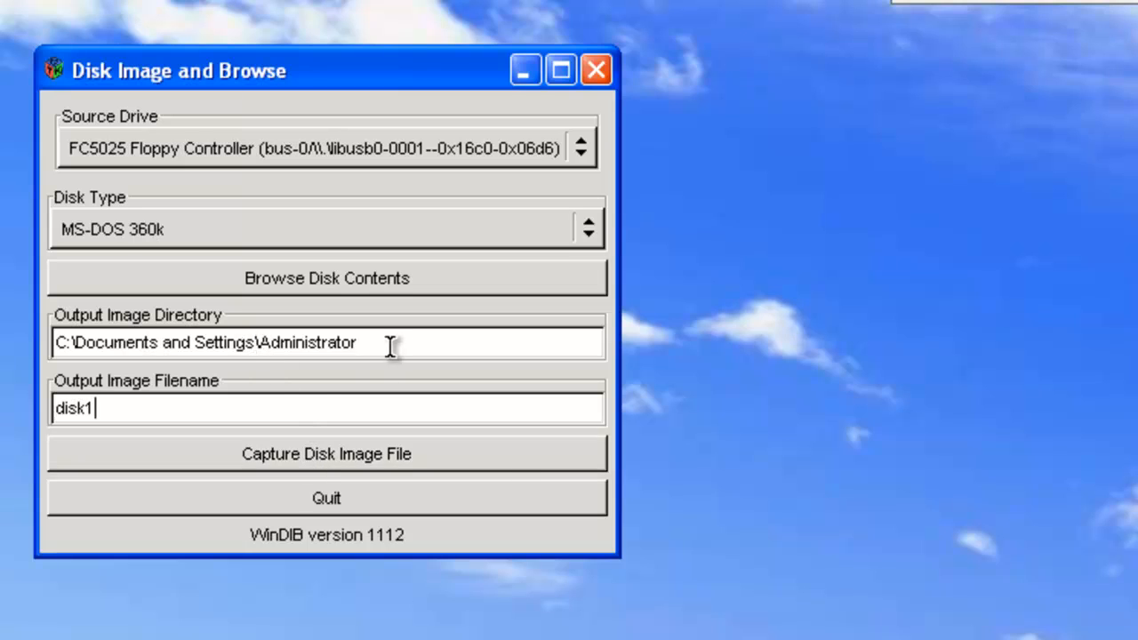
left_click(327, 455)
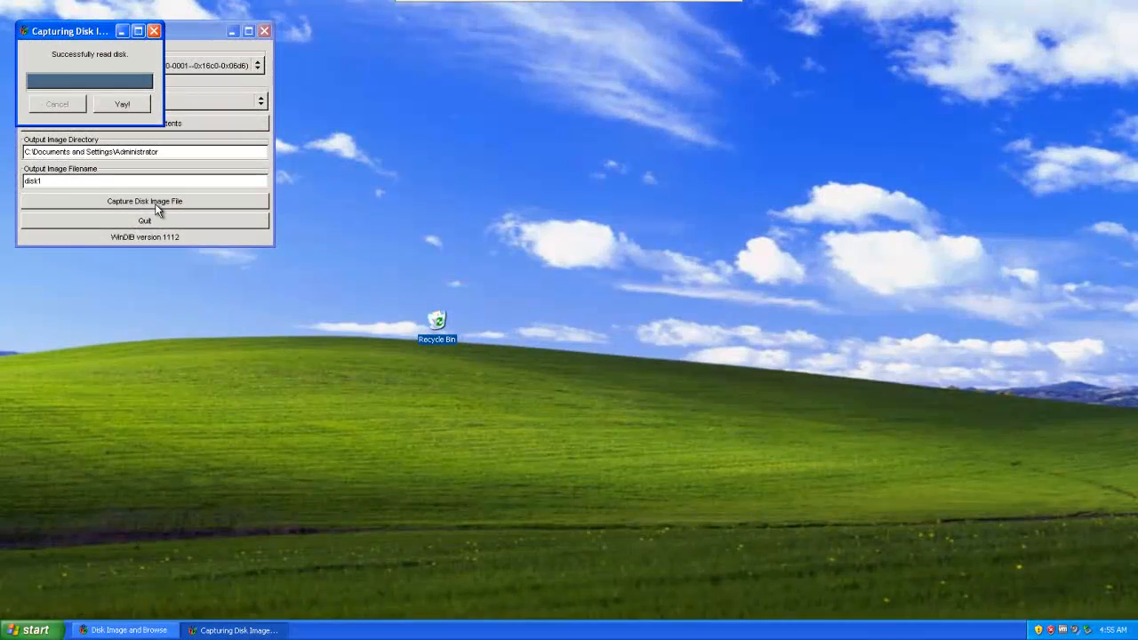
mouse_move(128, 117)
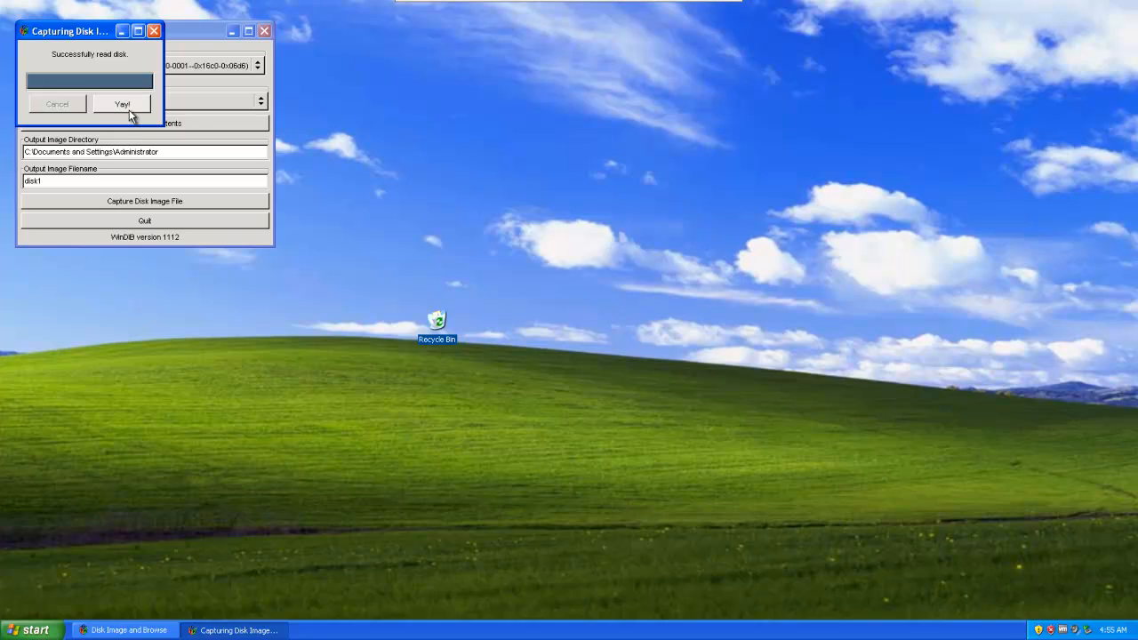
- Acknowledge each successful read and capture the next Windows floppies into image files
left_click(137, 103)
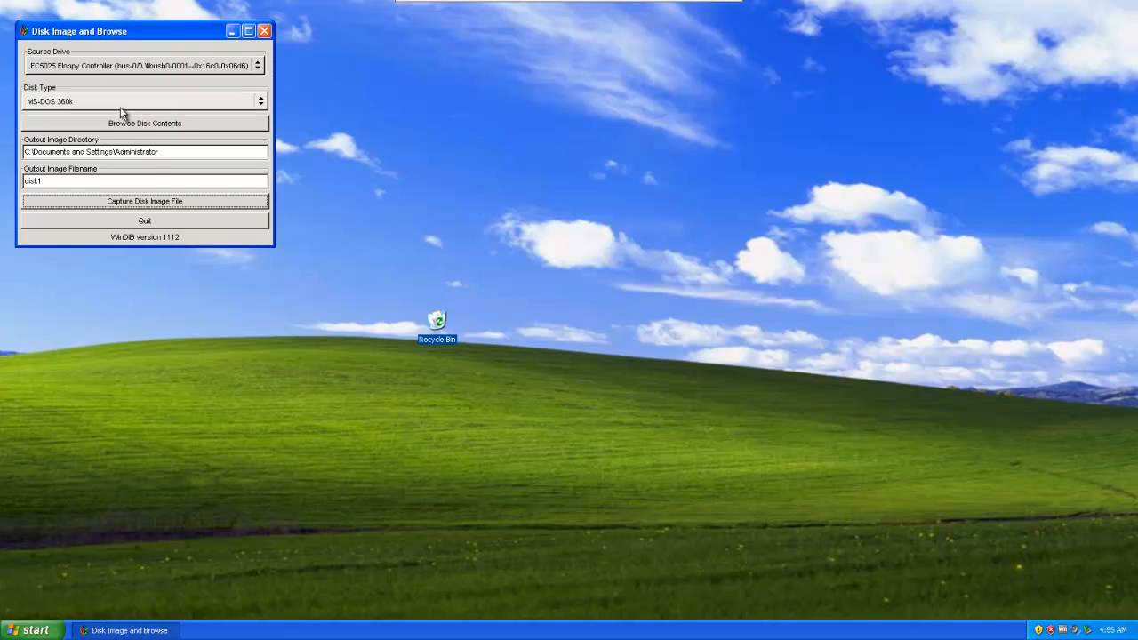
mouse_move(153, 164)
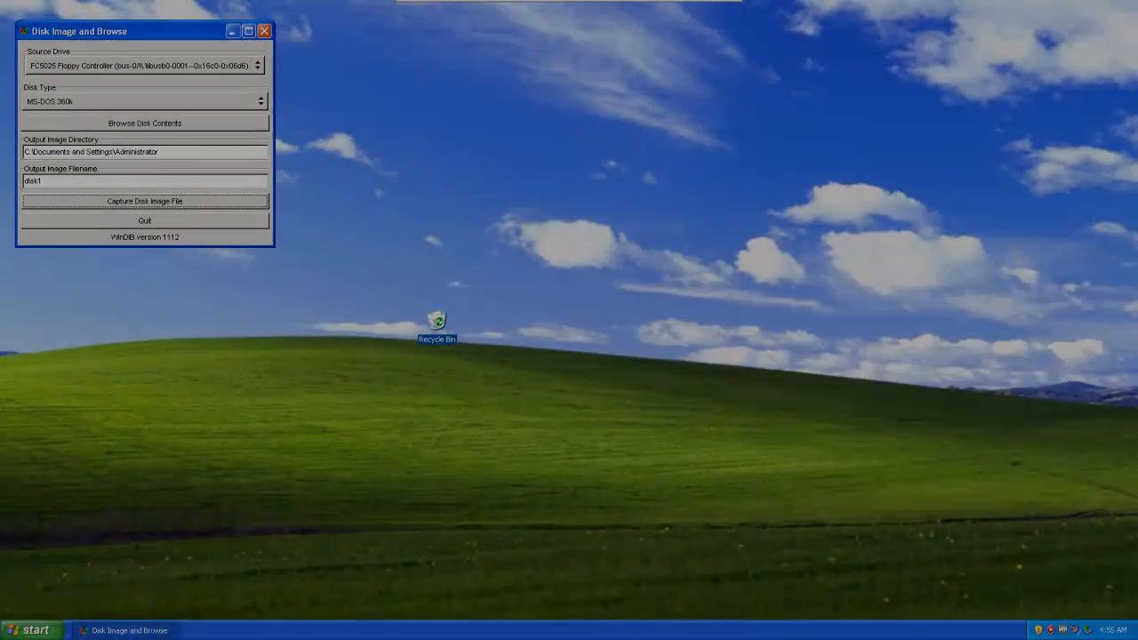
left_click(146, 201)
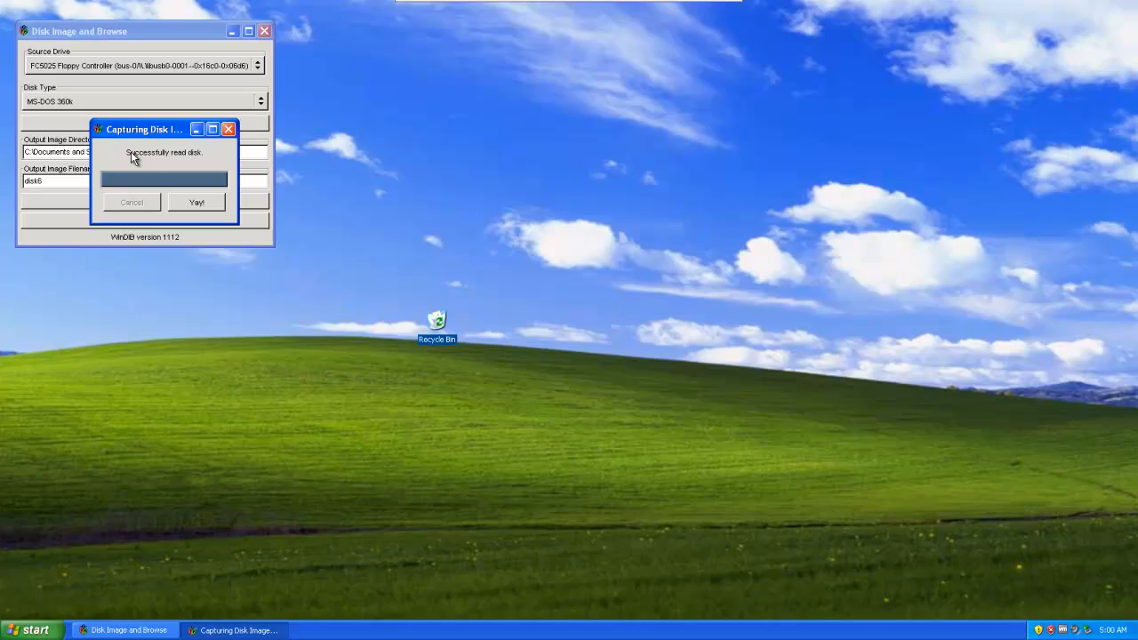
left_click(196, 202)
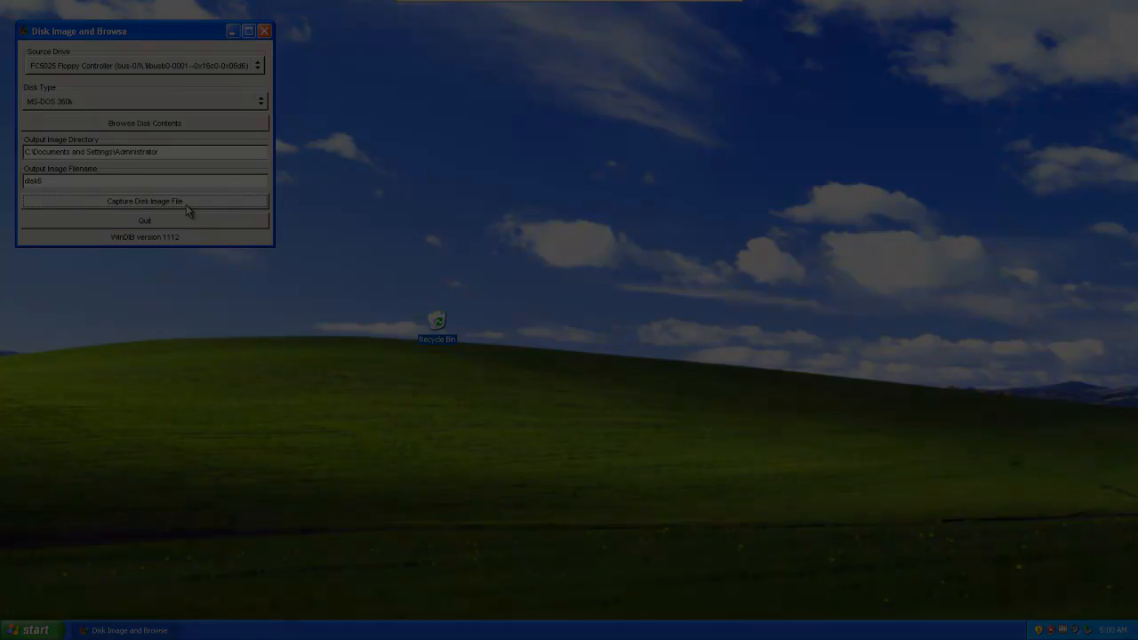
left_click(144, 199)
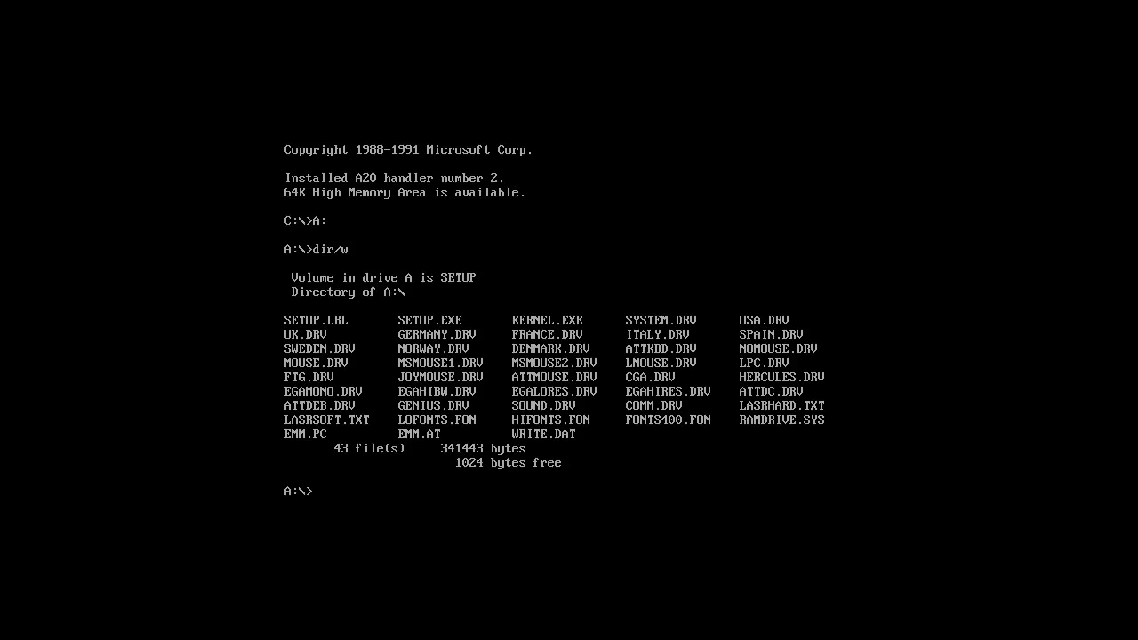
- Run setup from A:, installing to C:\WINDOWS with no pointing device and the IBM Color/Graphics Adapter
type("setup")
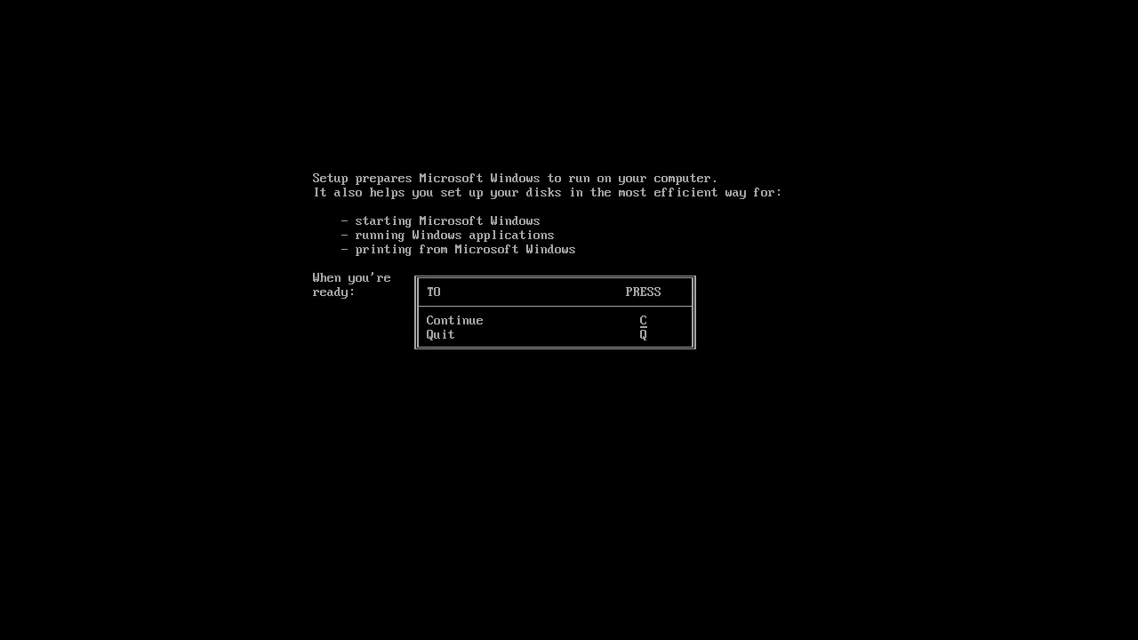
key("c")
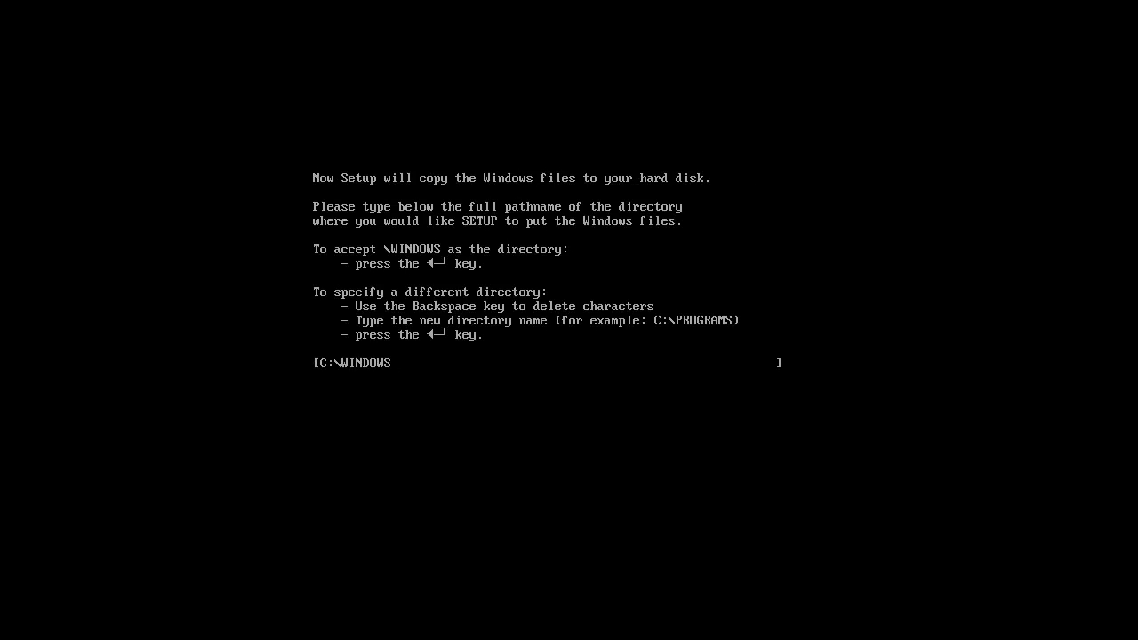
key("enter")
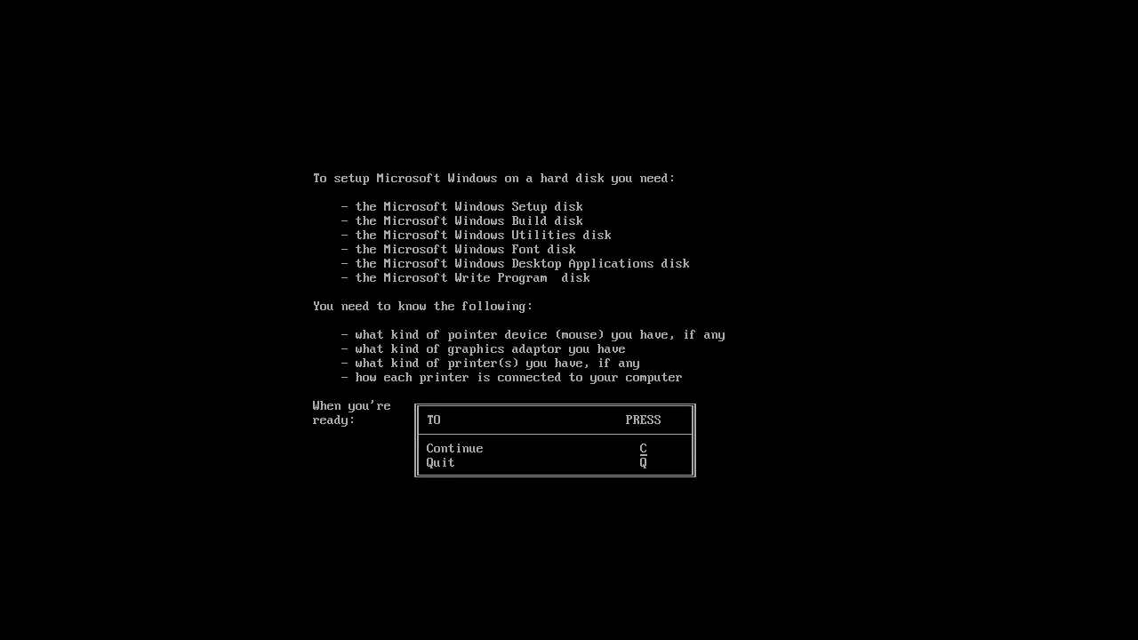
key("c")
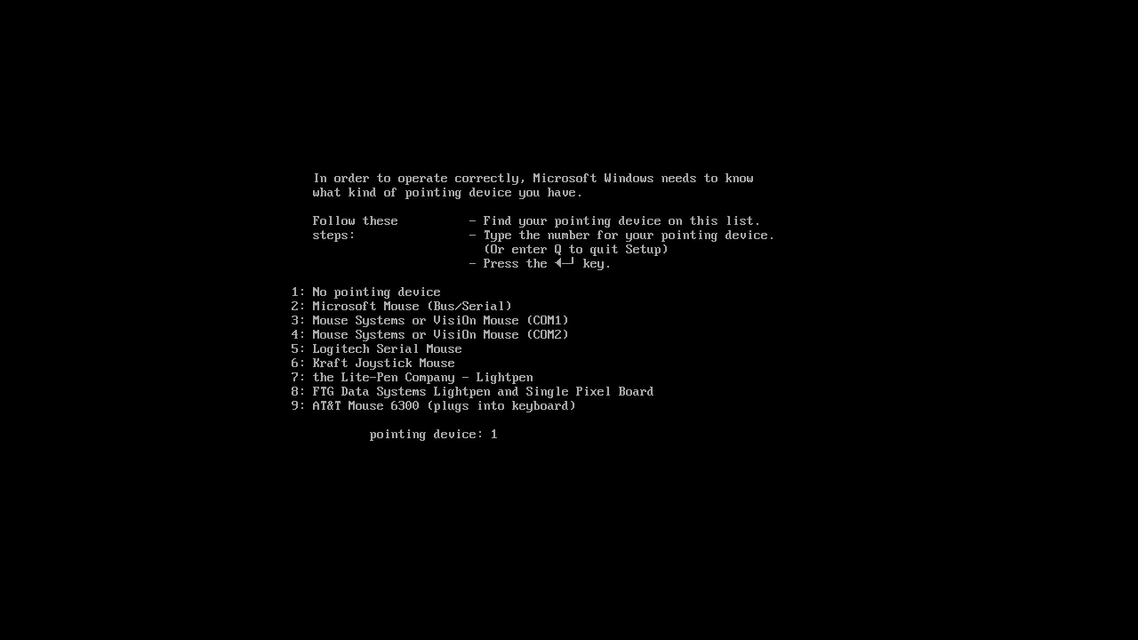
key("Enter")
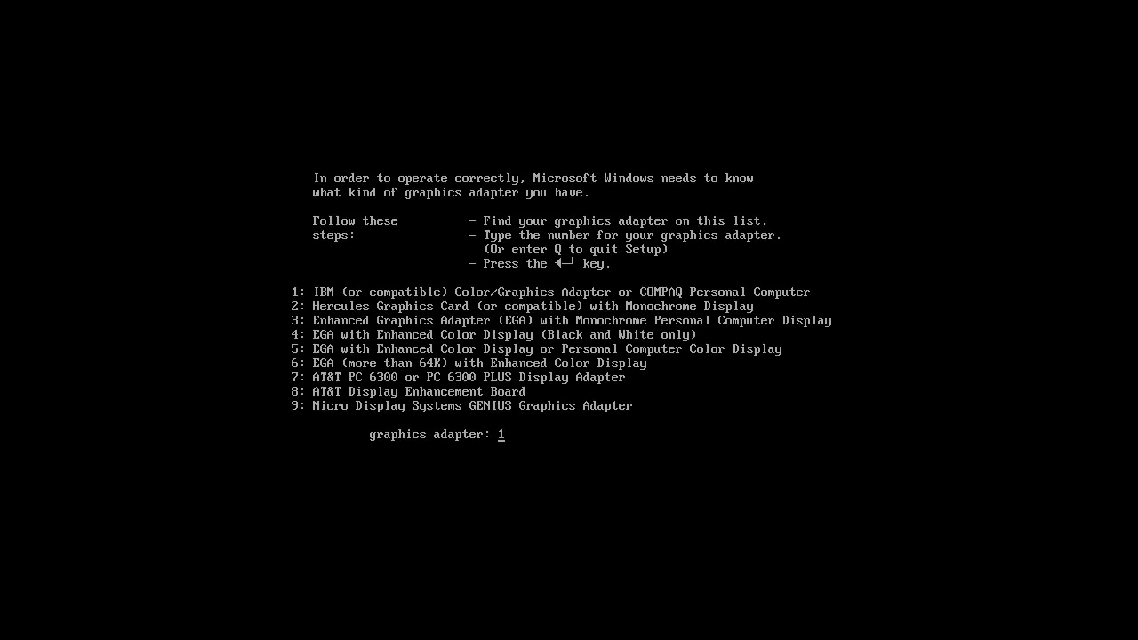
key("Enter")
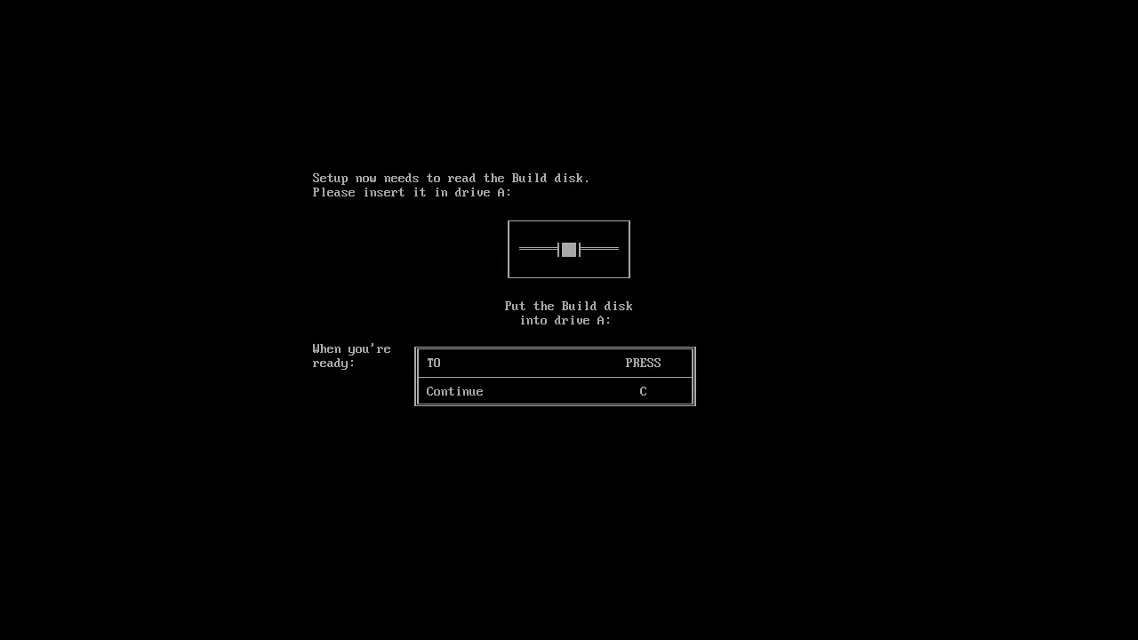
- Feed Setup the Build, Utilities and Font disks (through disk4.img), continuing after each
key("c")
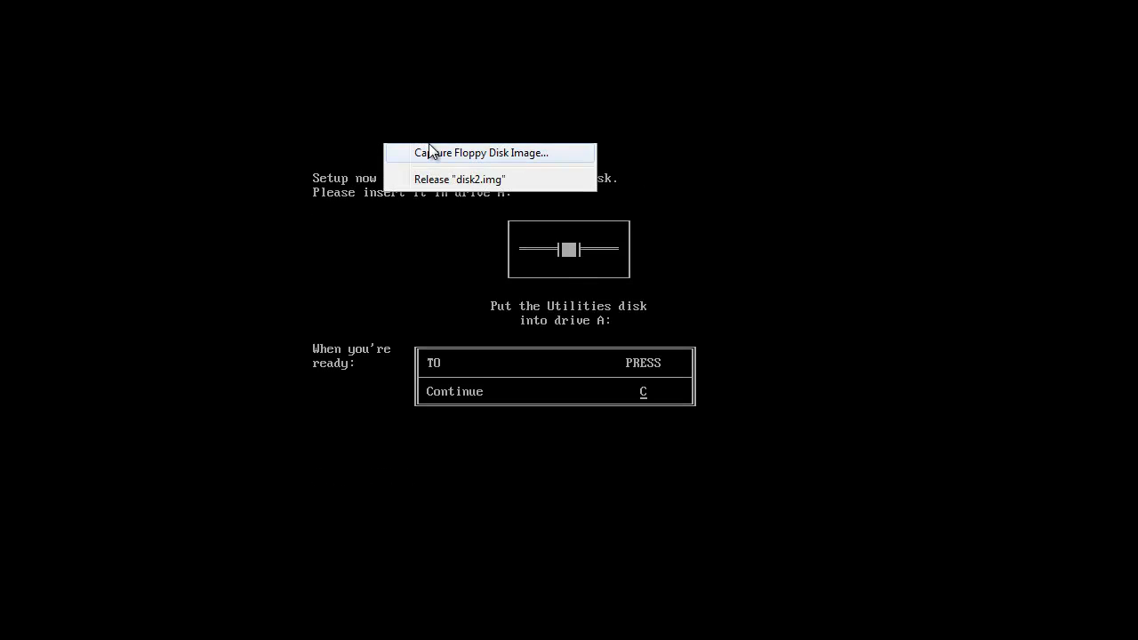
left_click(487, 152)
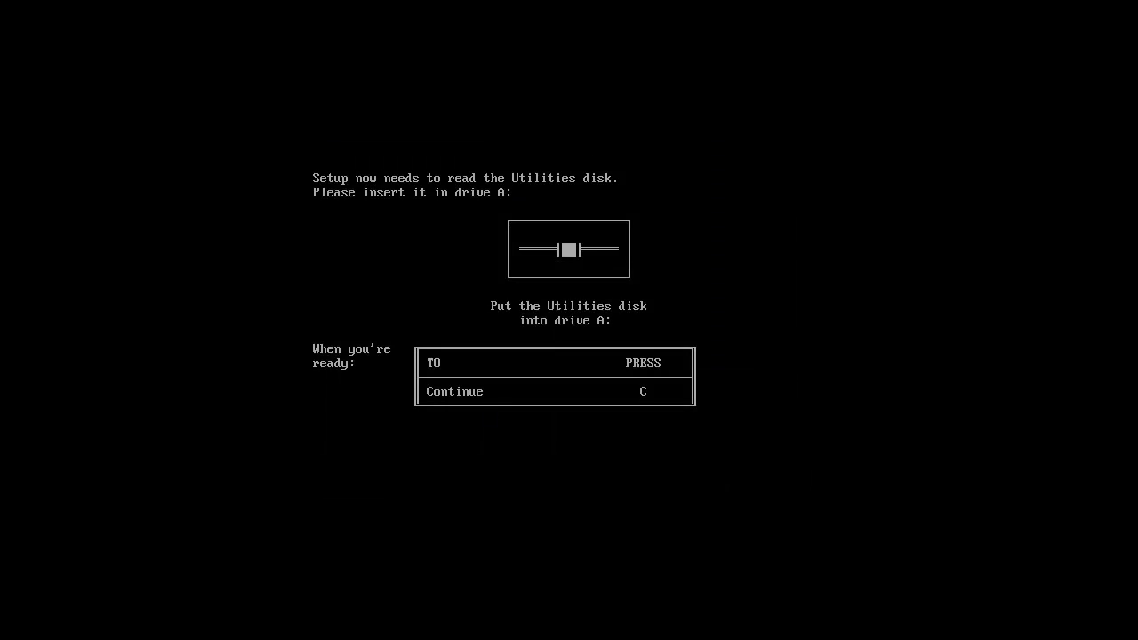
key("c")
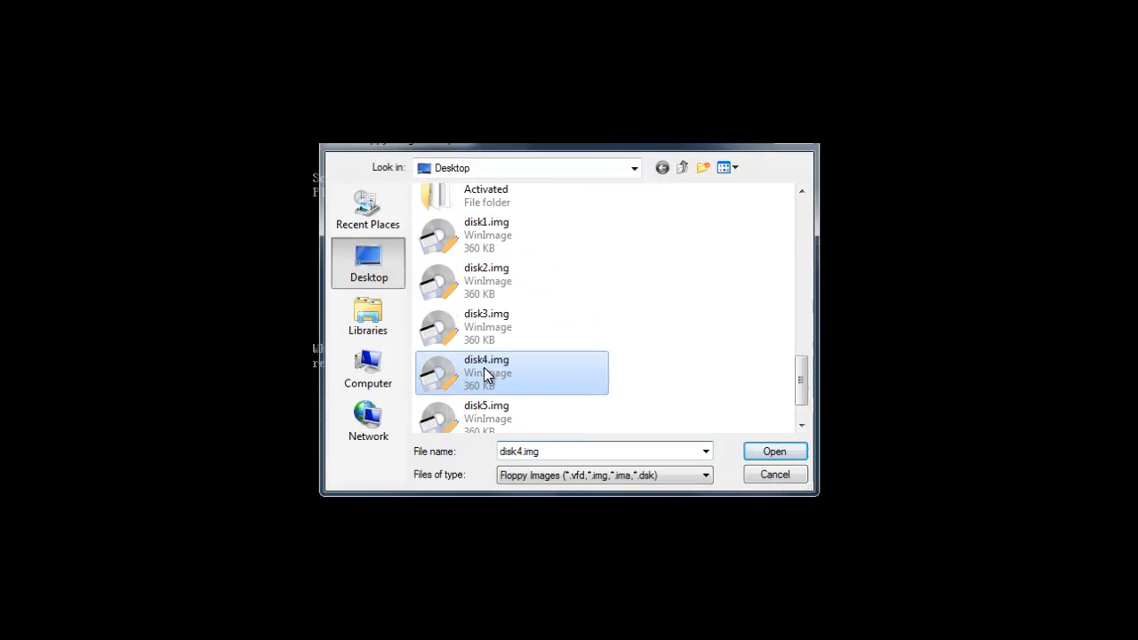
left_click(775, 451)
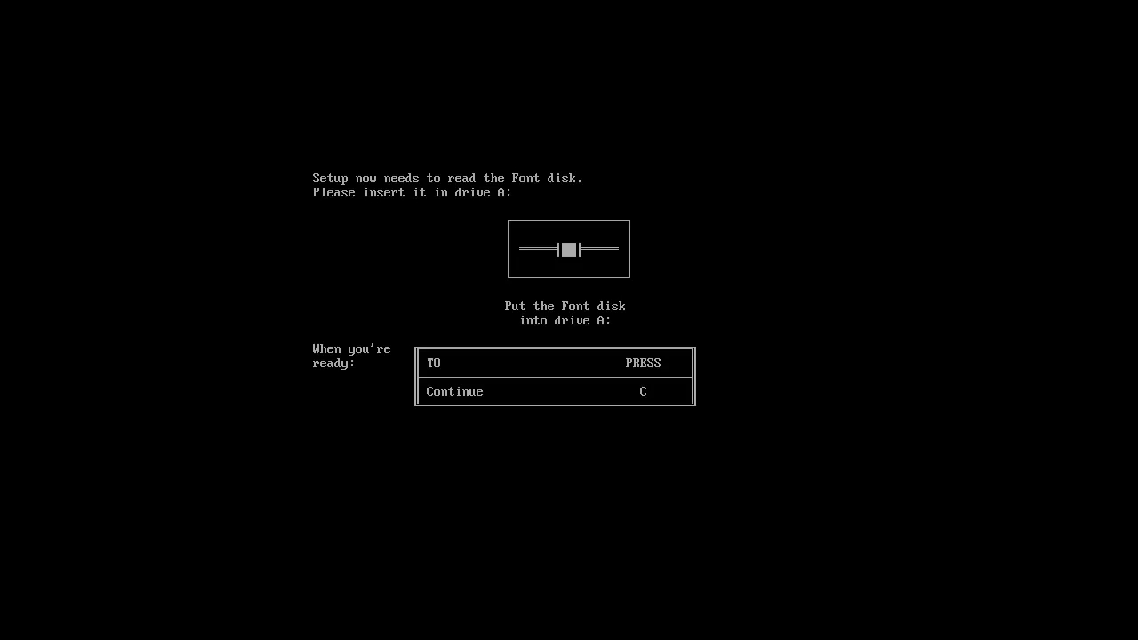
key("c")
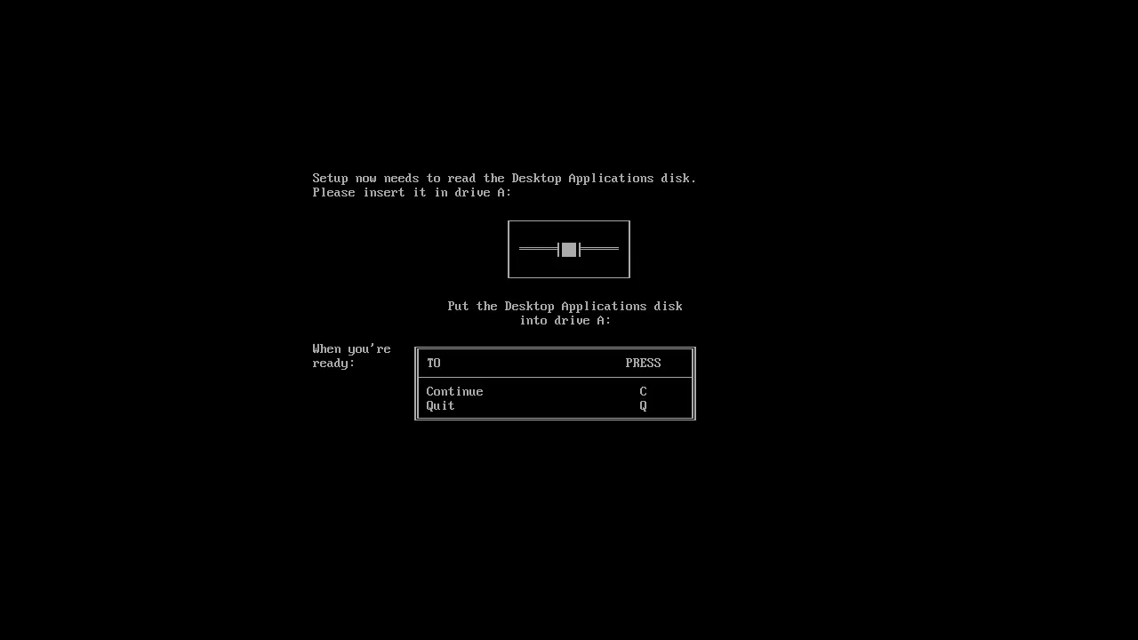
- Finish Setup with the Desktop Applications and Write disks (disk6.img), then start Windows with win
key("c")
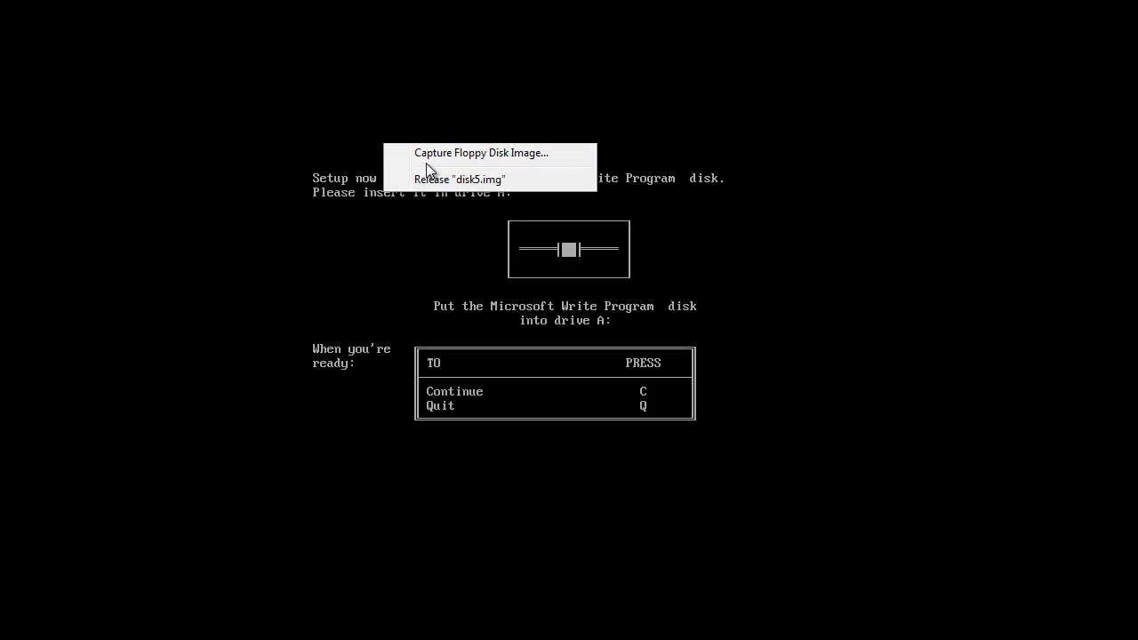
left_click(480, 153)
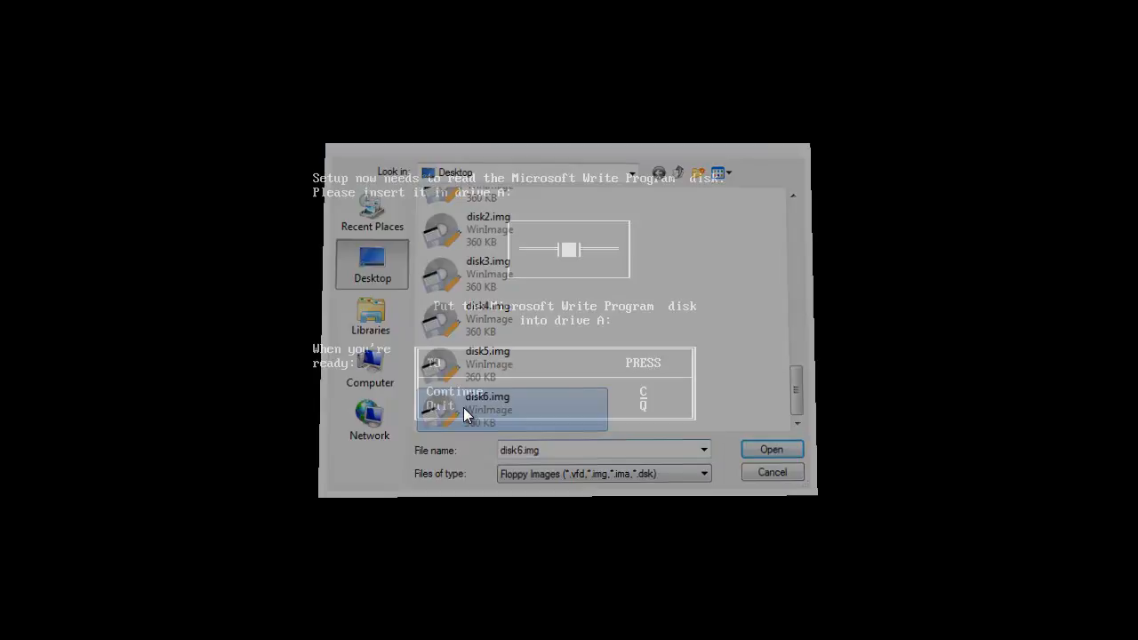
left_click(771, 448)
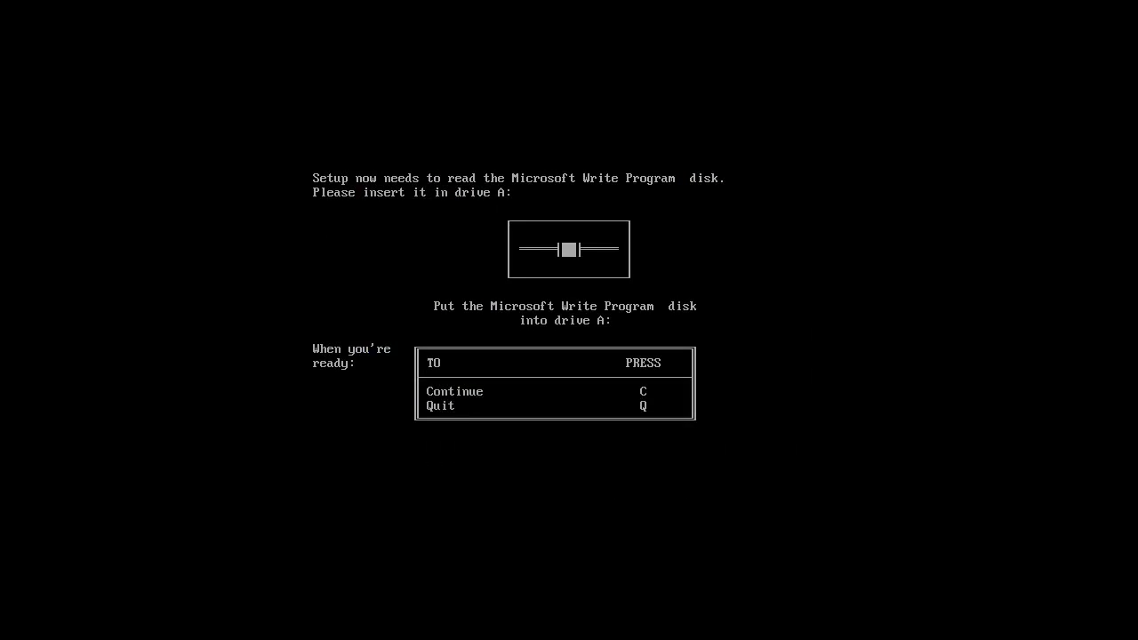
key("c")
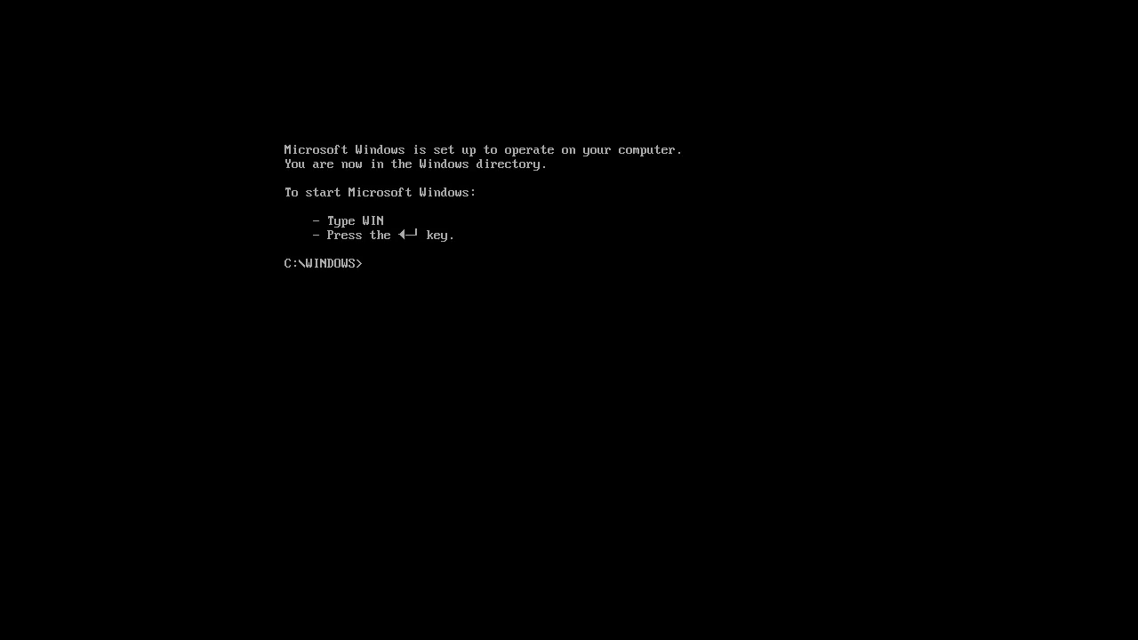
type("win")
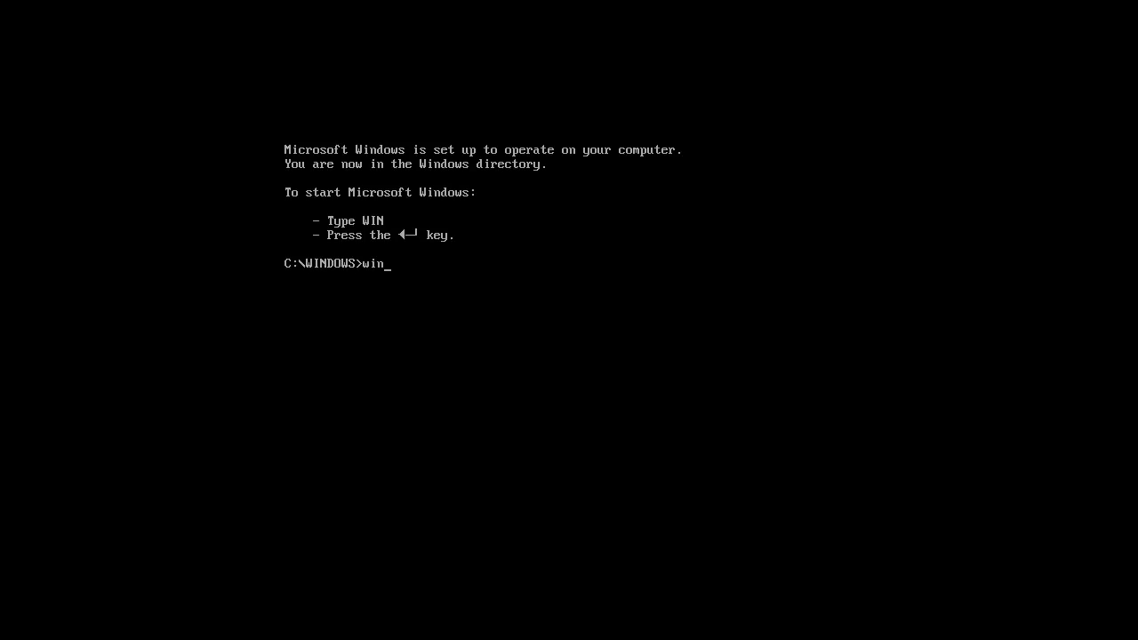